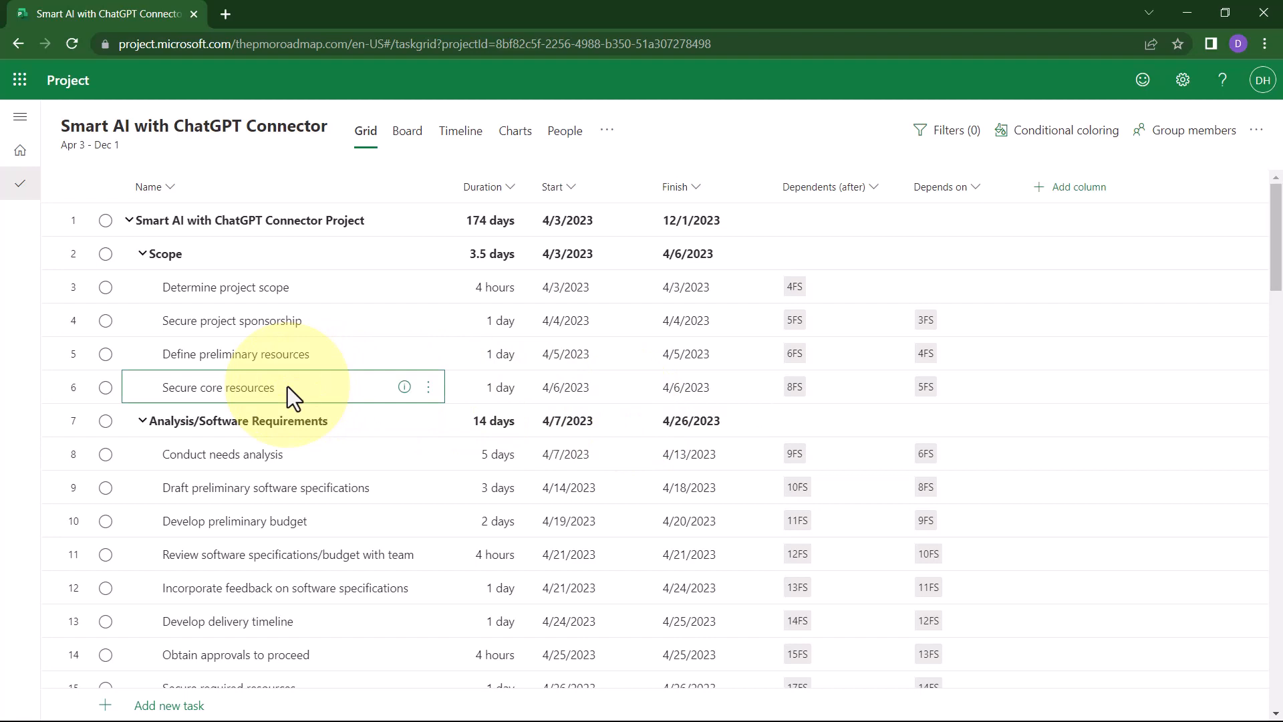
mouse_move(385, 399)
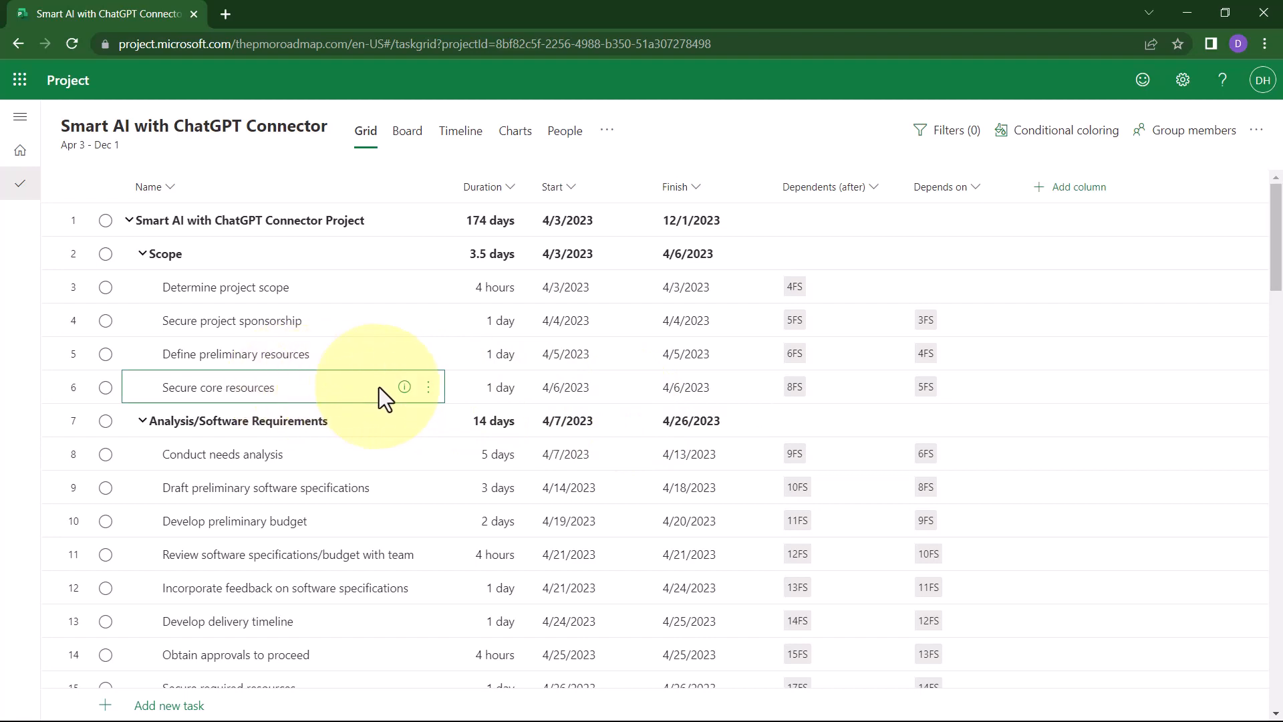
mouse_move(405, 386)
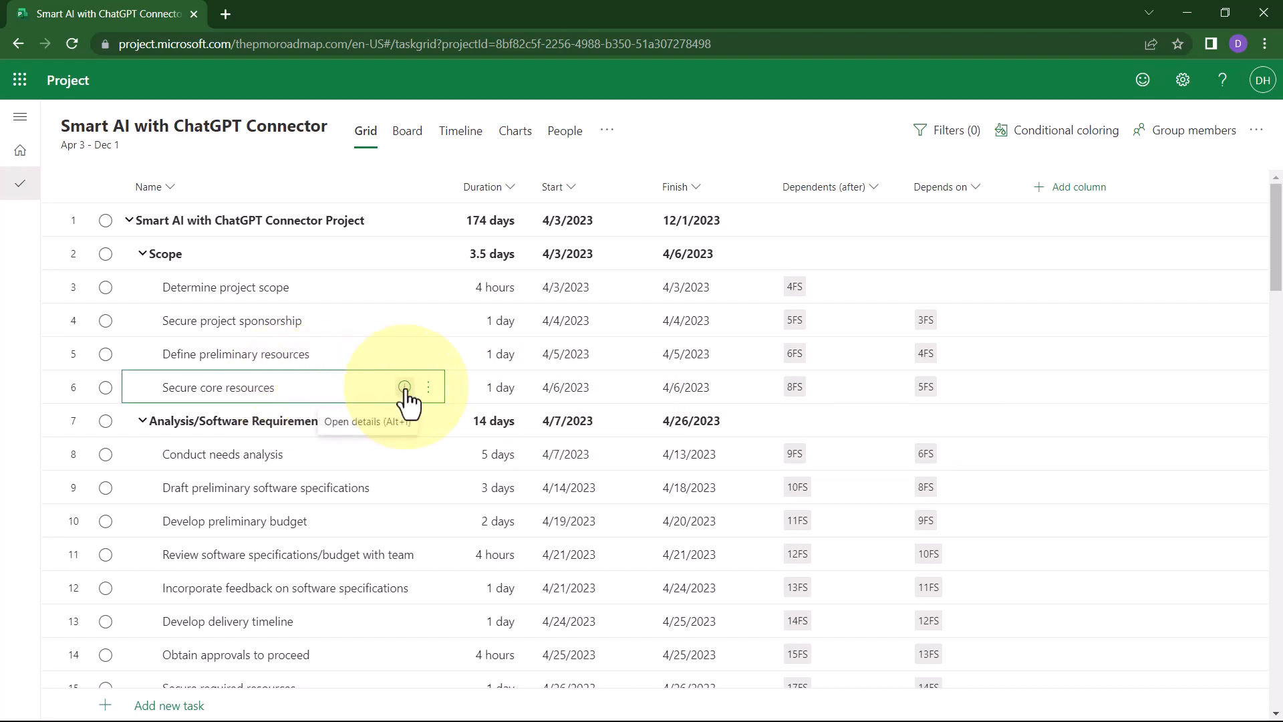
- Open the details pane for the Secure core resources task
left_click(404, 387)
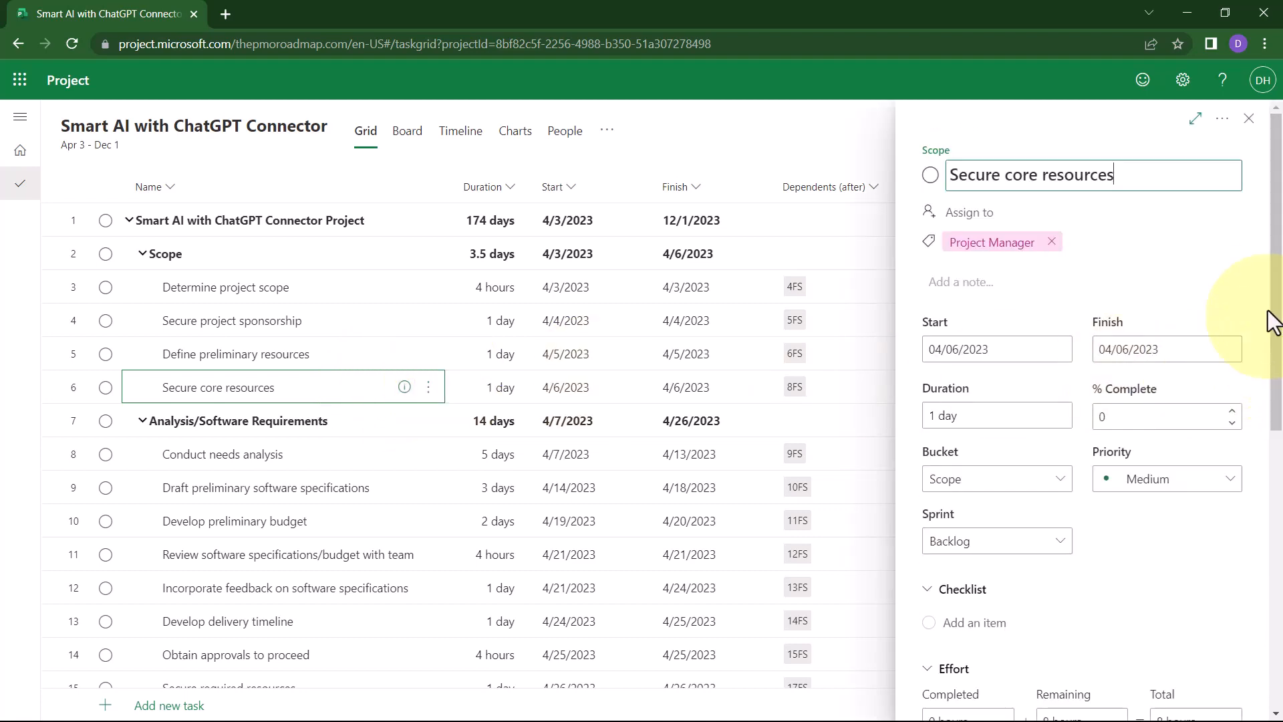
- Scroll down the task pane past the Define preliminary resources dependency toward the Checklist
scroll("down", 3)
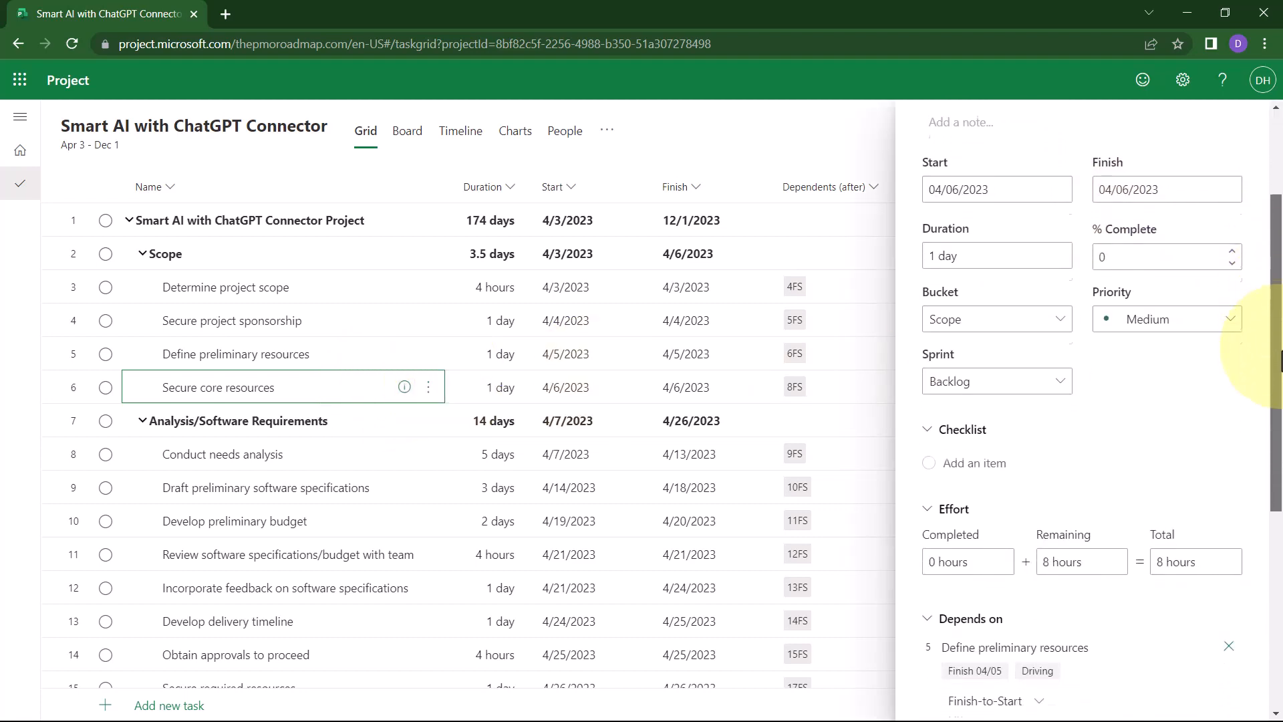
scroll("down", 3)
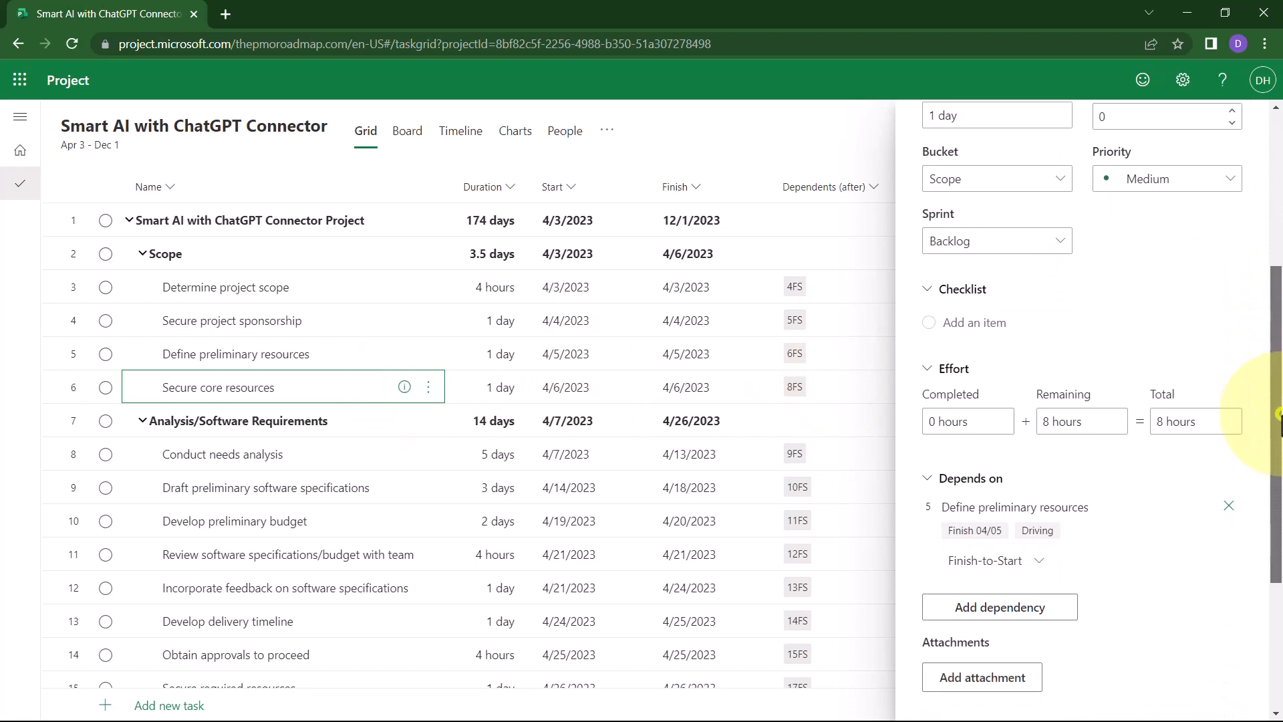
mouse_move(954, 321)
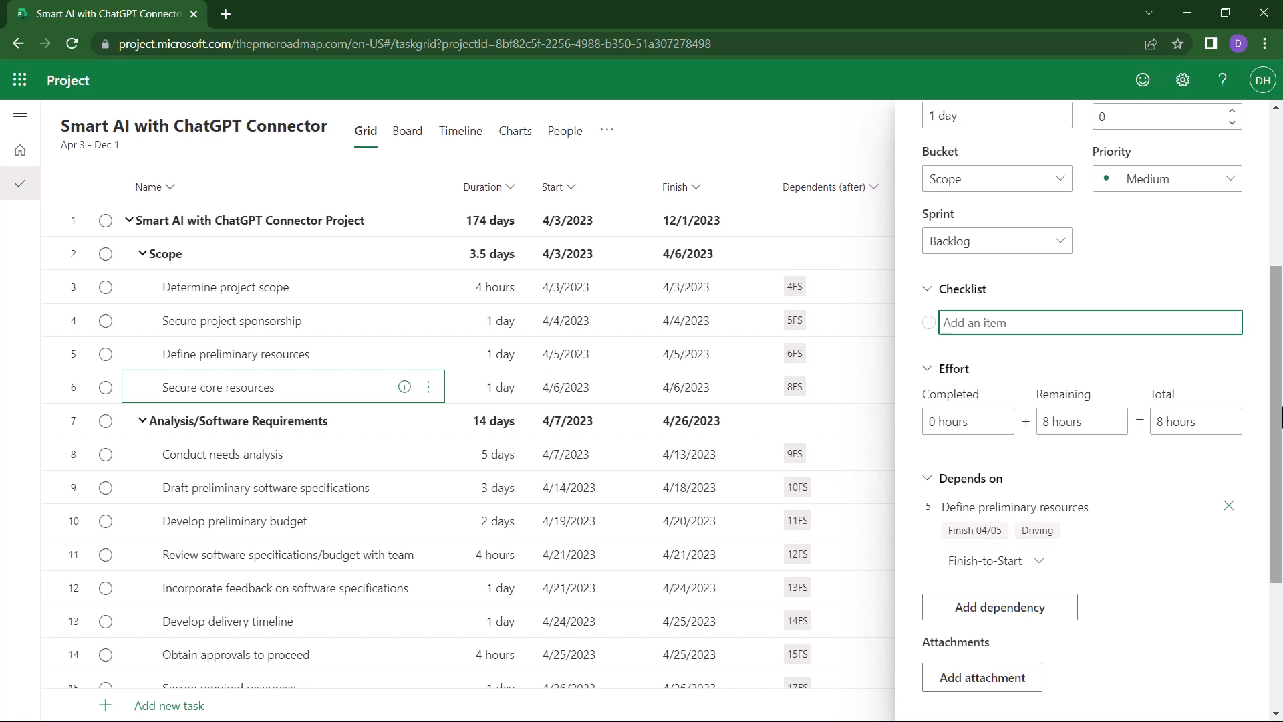
- Add checklist items 1 BA, 3 Software Developers, 2 Testers and 1 Desktop Support
type("1 BA")
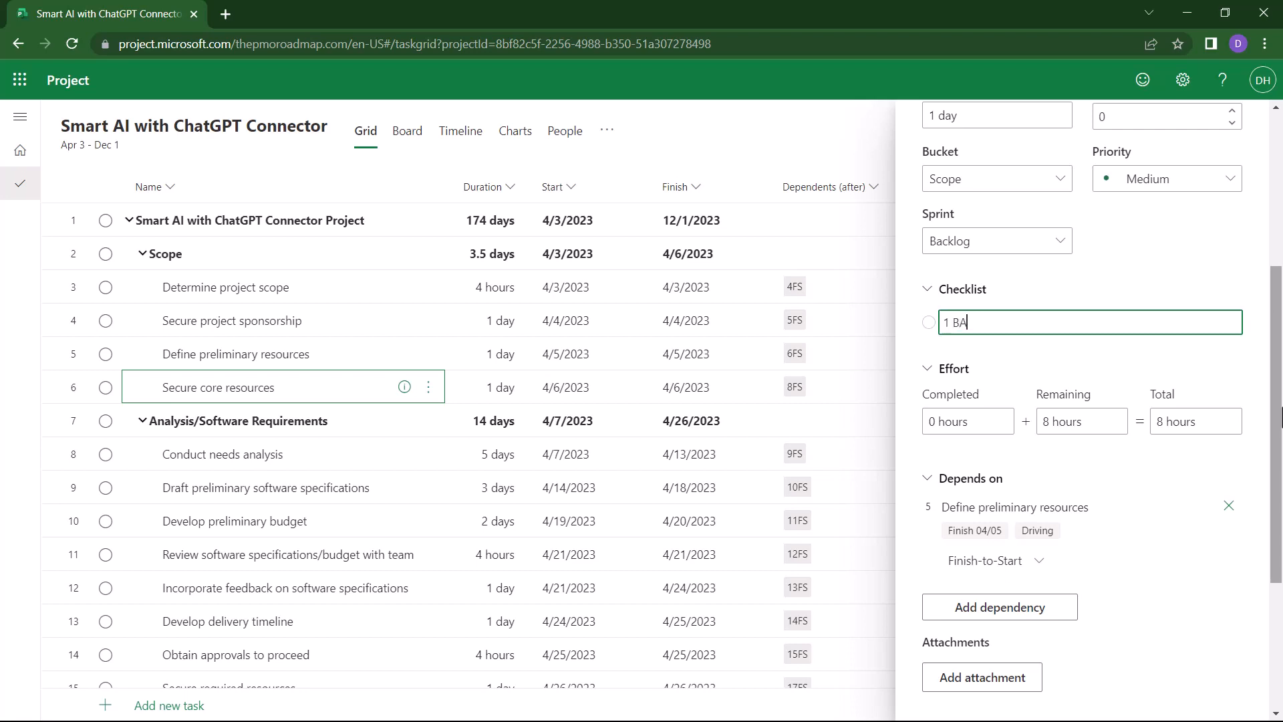
key("Return")
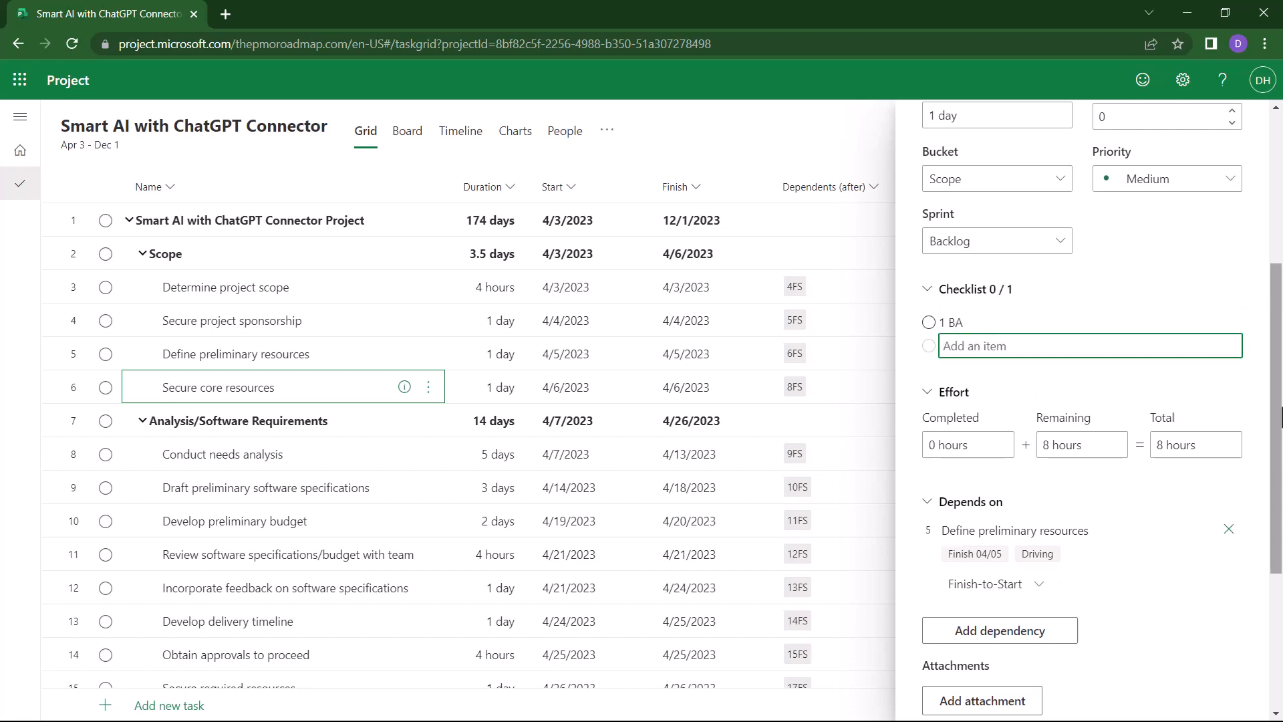
type("3")
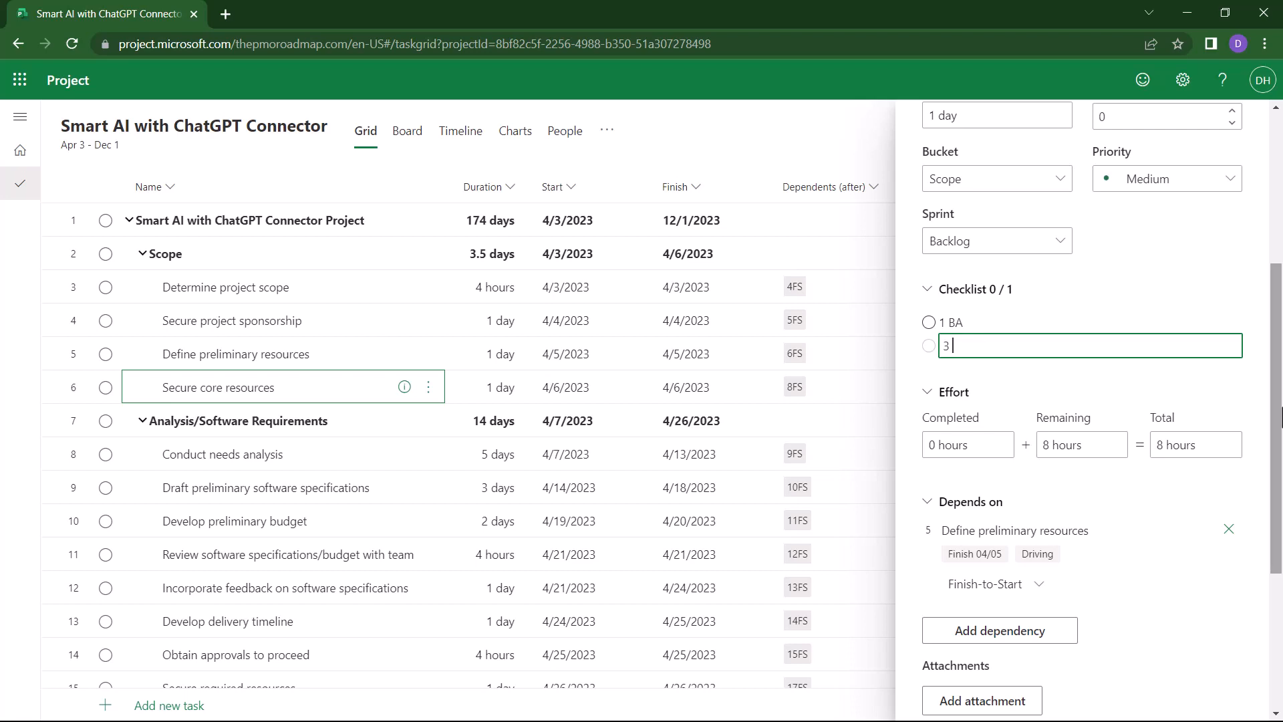
type("Software")
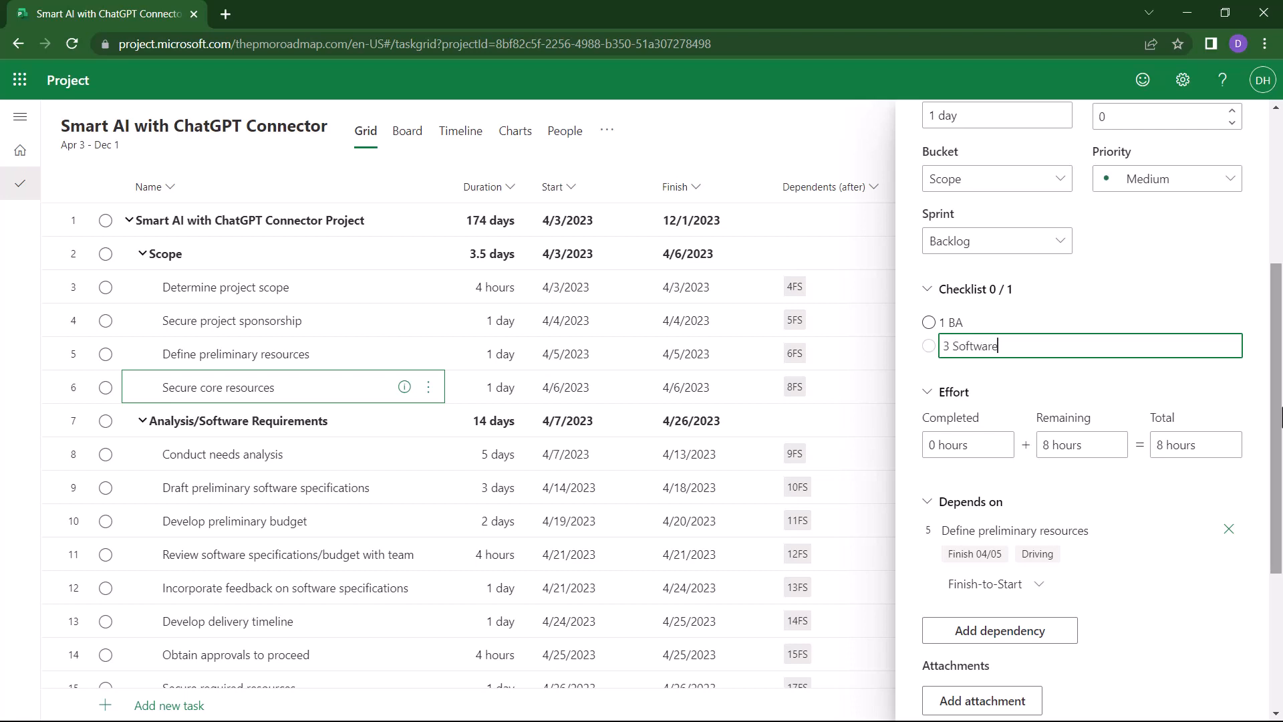
type("Developers")
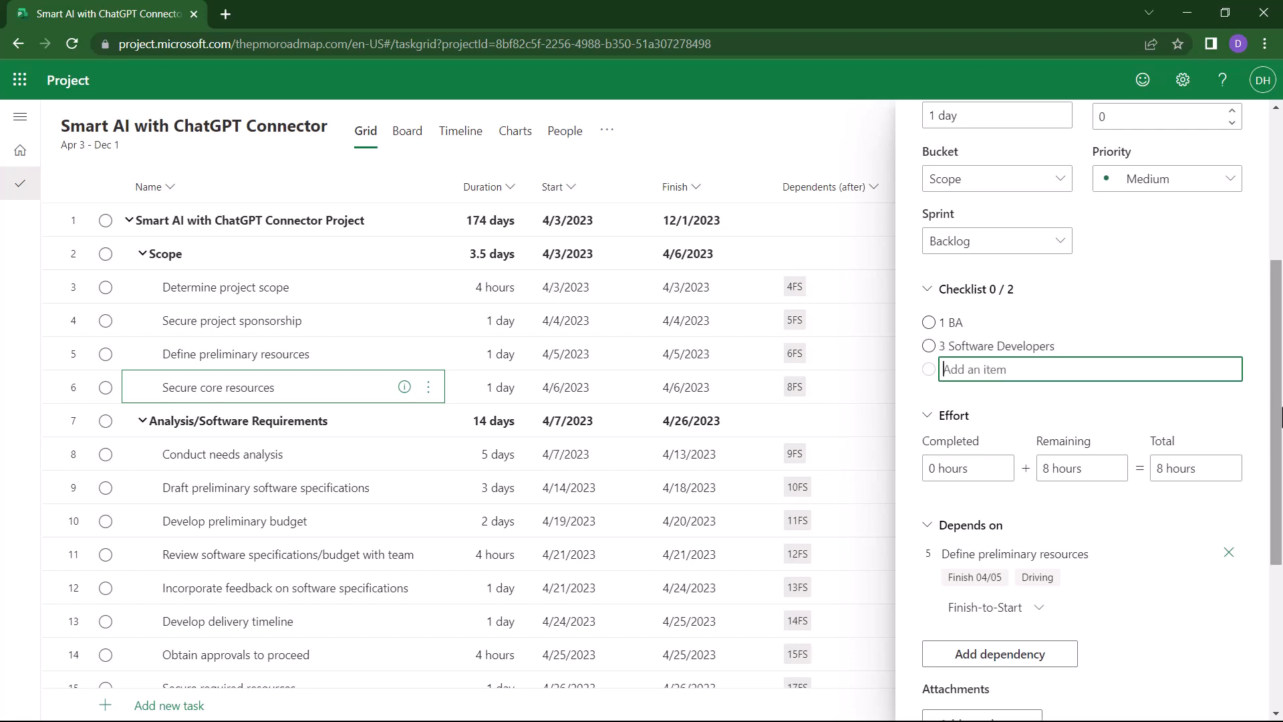
type("2 Te")
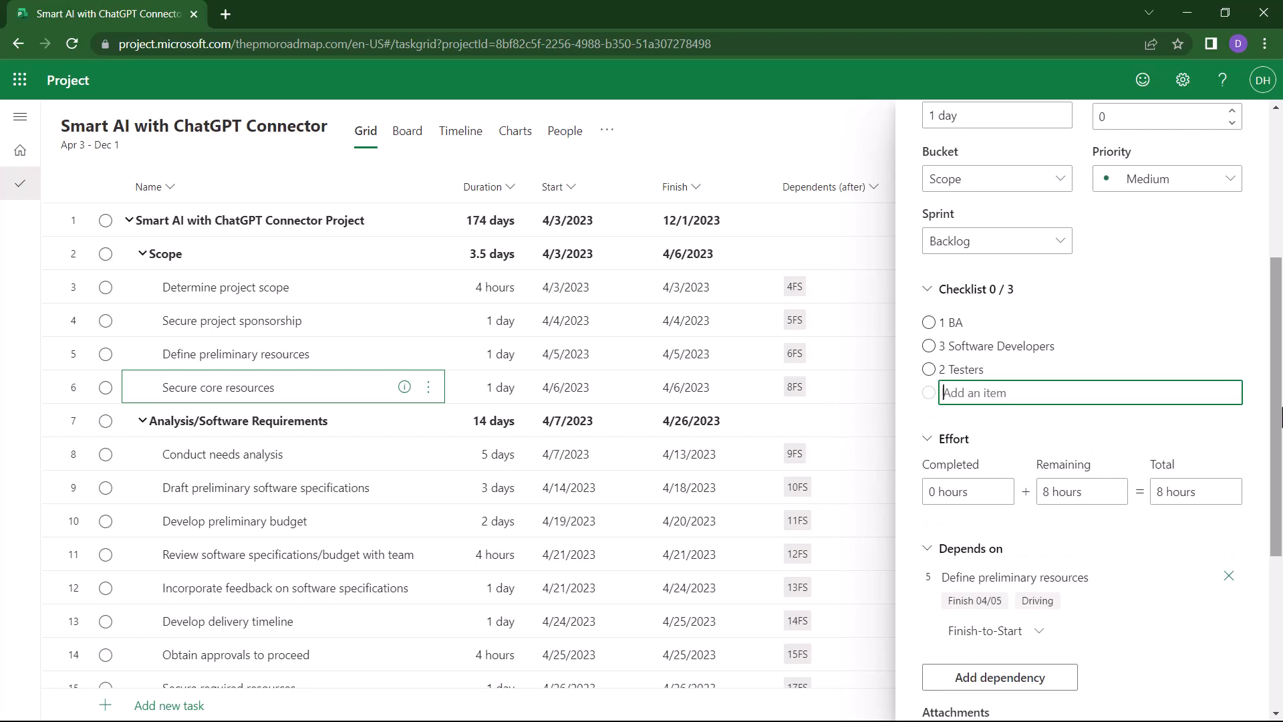
type("1 Desktop Support")
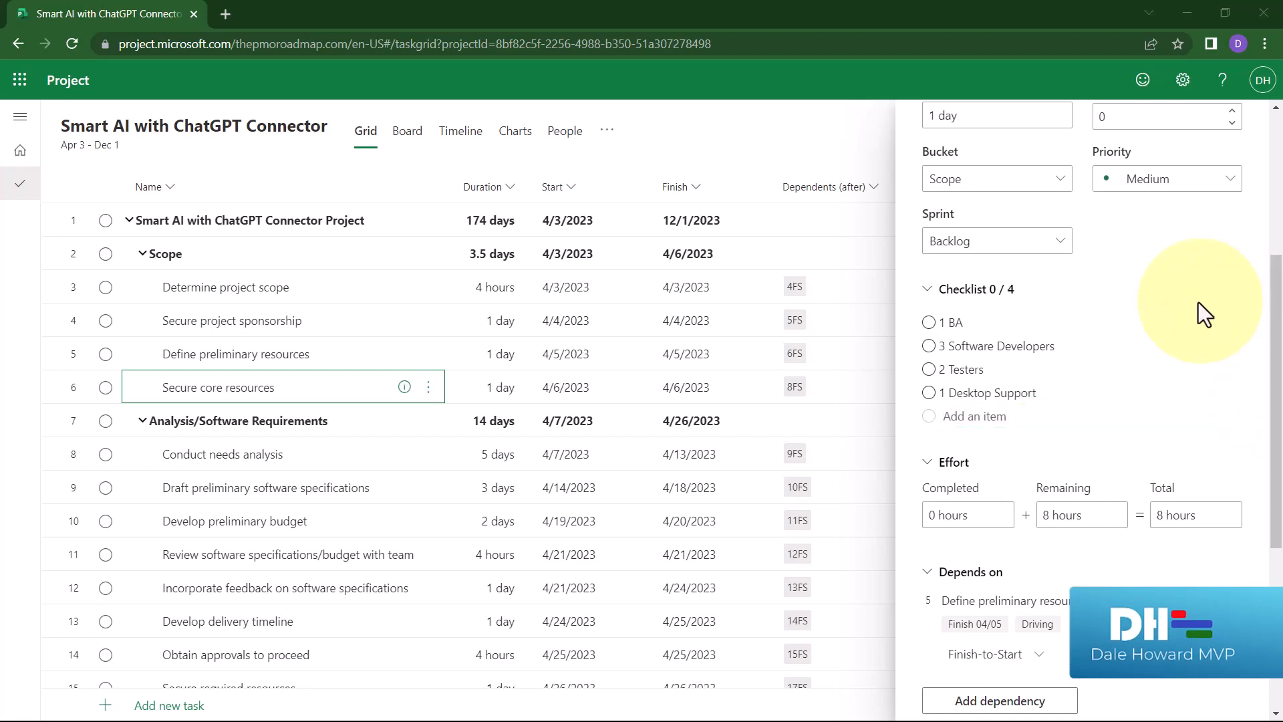
mouse_move(1054, 327)
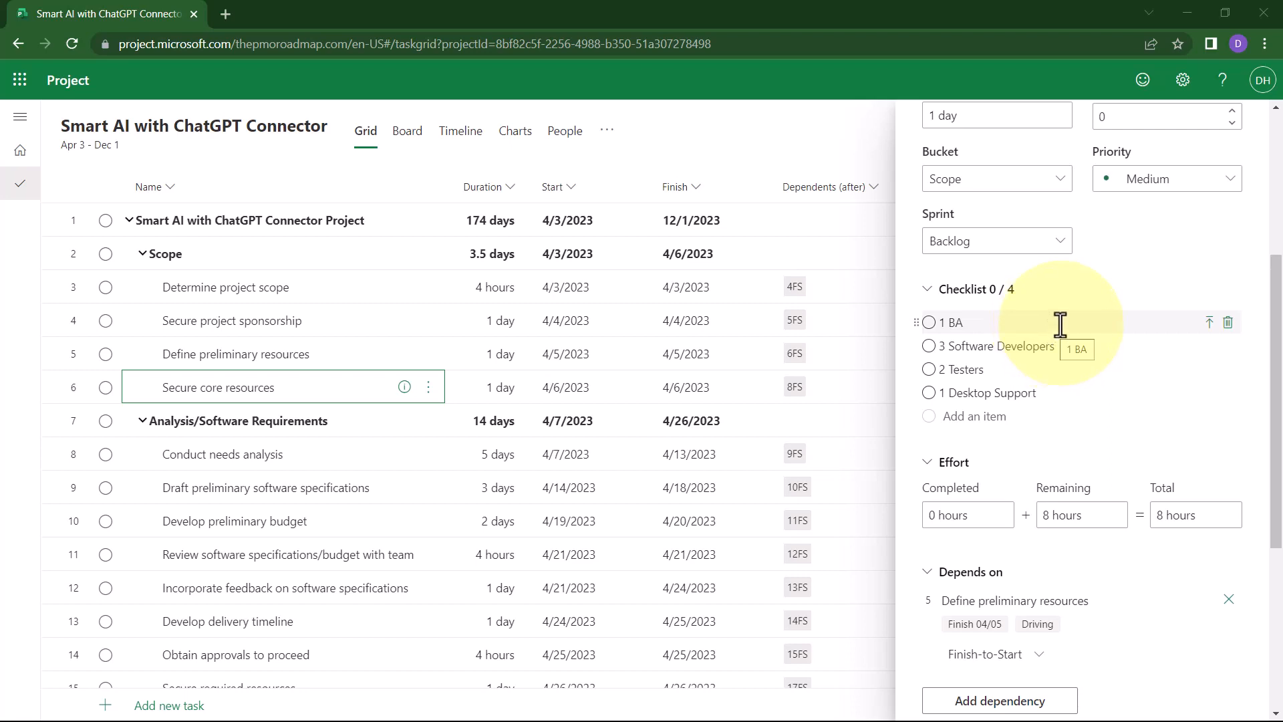
mouse_move(1068, 328)
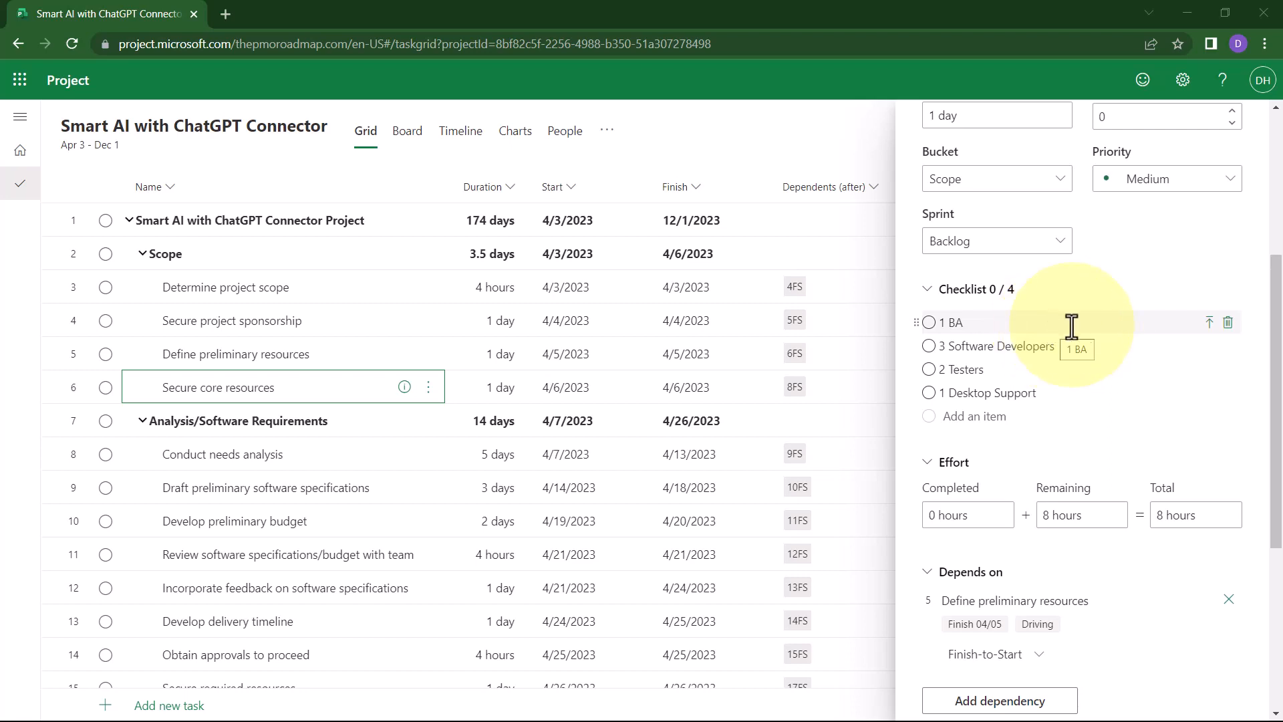
mouse_move(1226, 322)
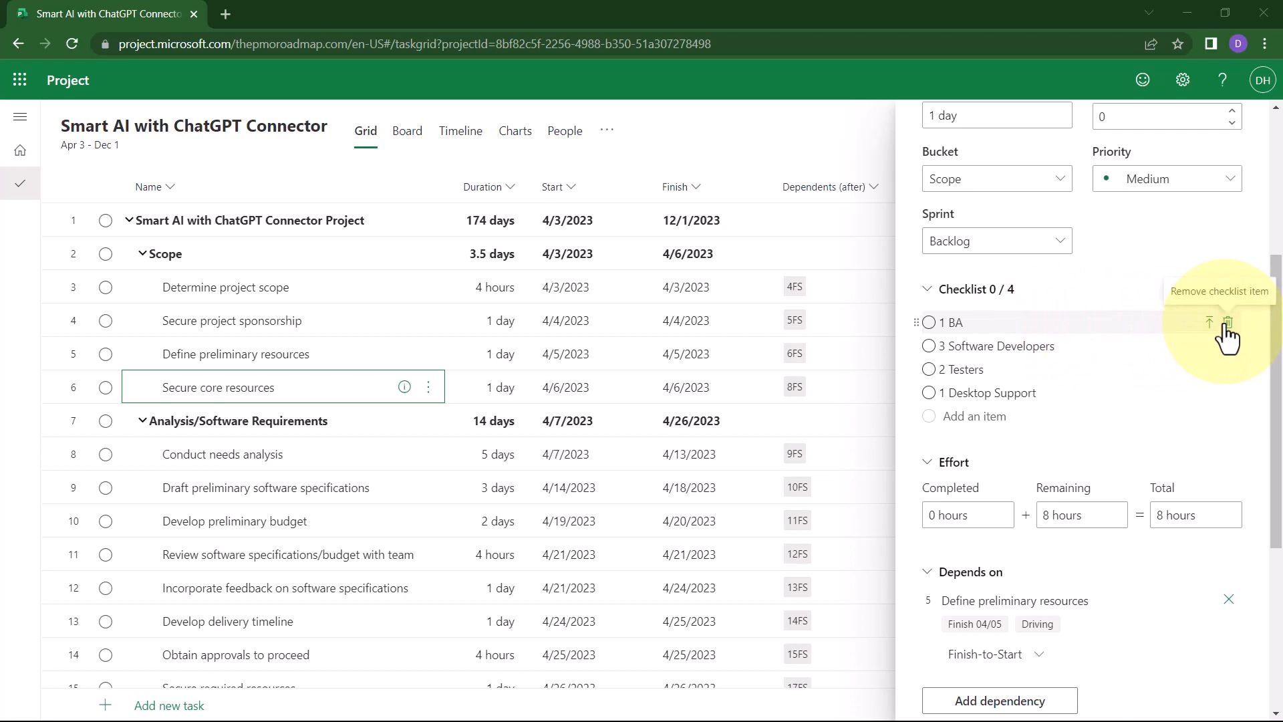
mouse_move(1195, 339)
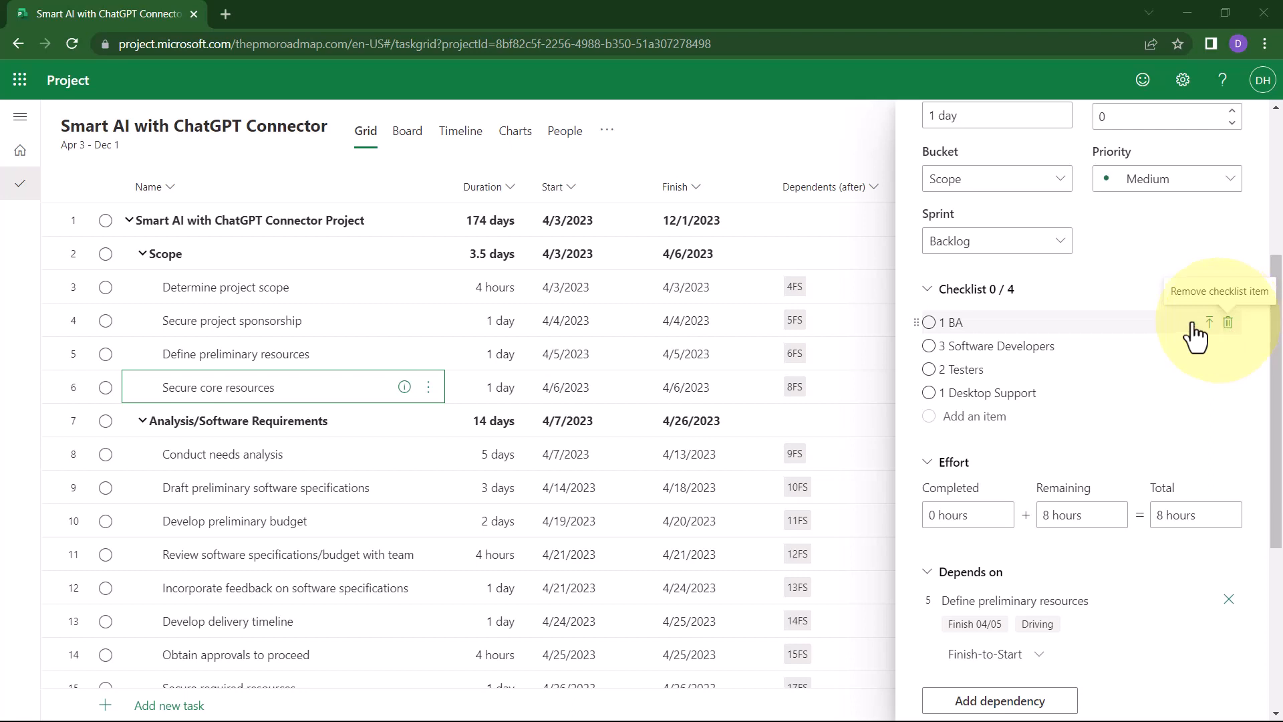
mouse_move(988, 322)
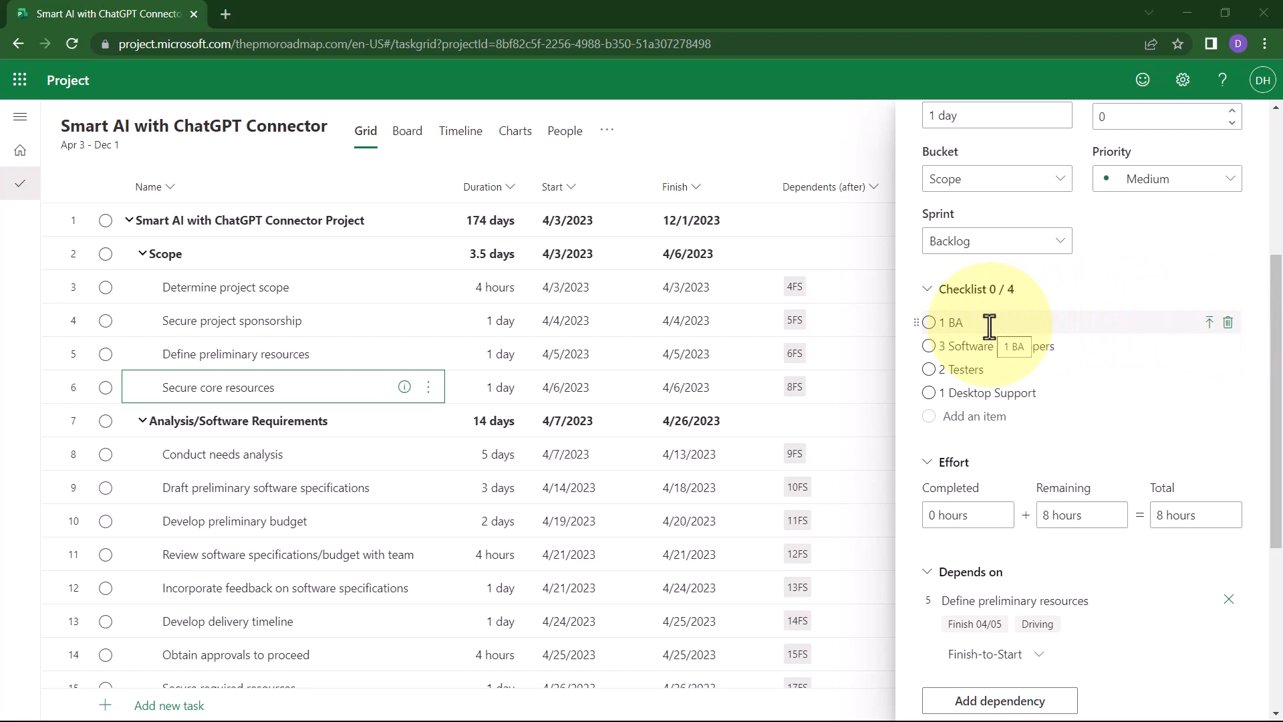
mouse_move(917, 365)
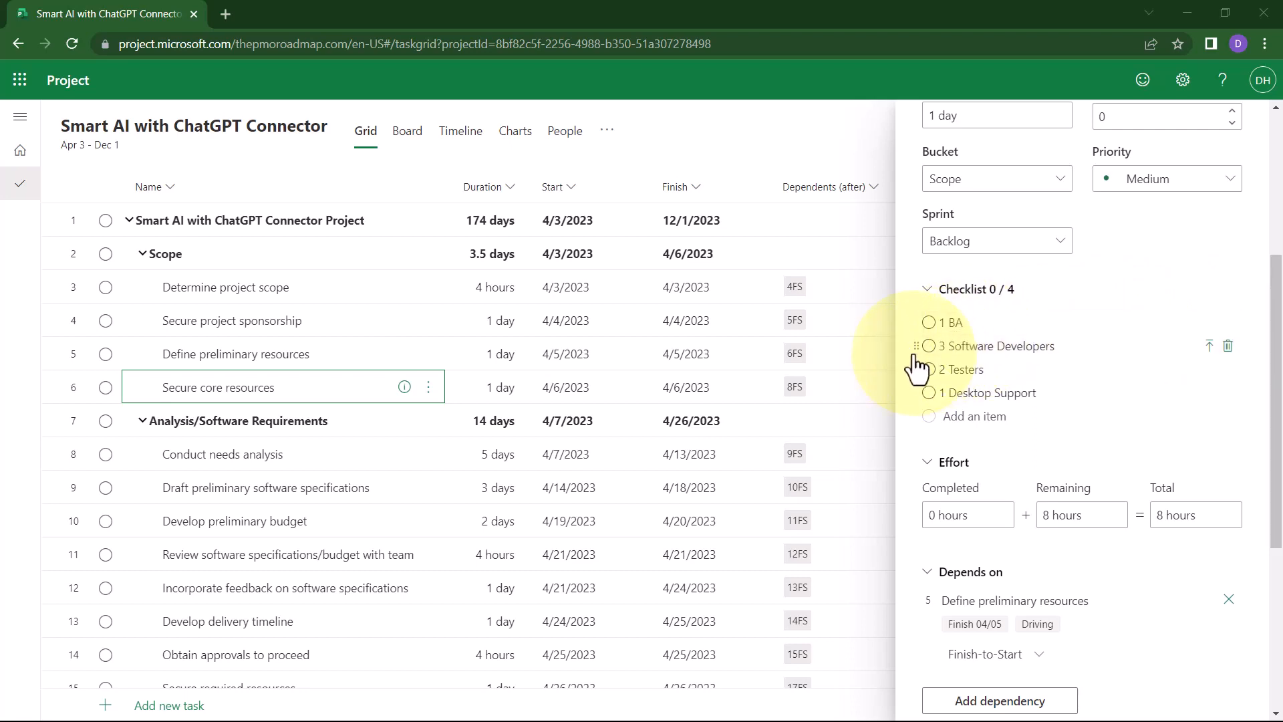
mouse_move(919, 367)
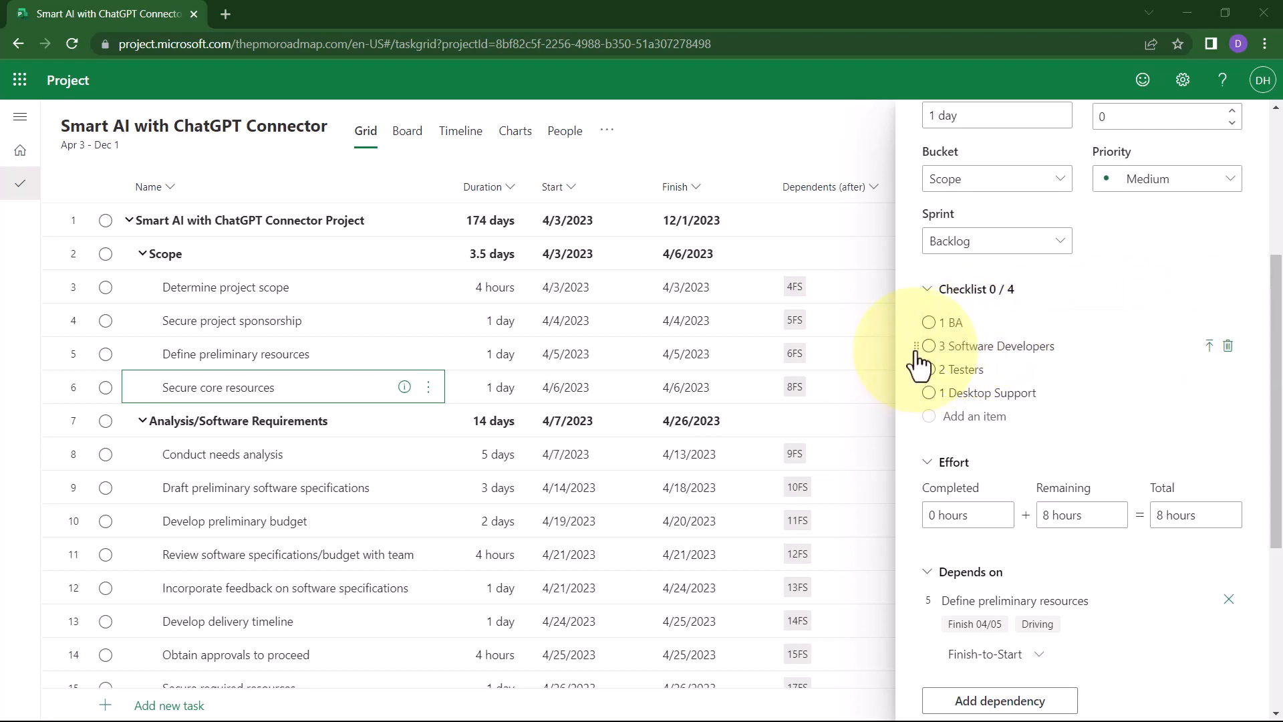
mouse_move(922, 375)
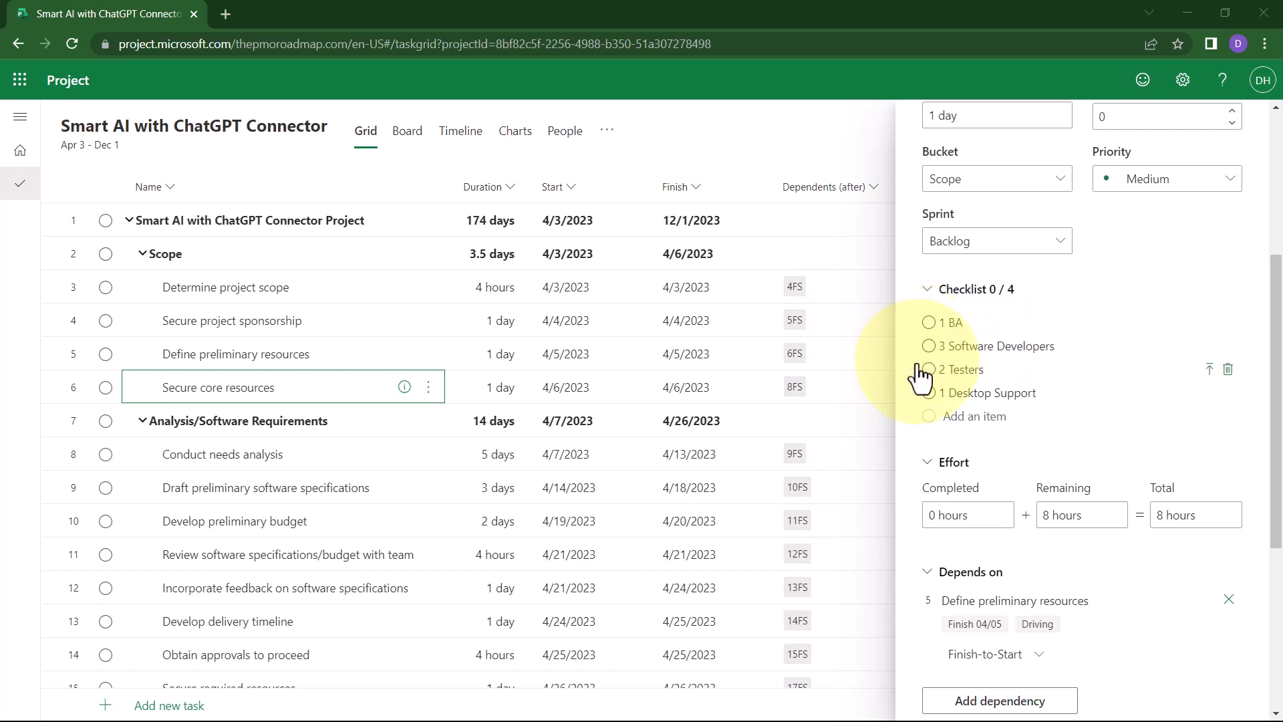
mouse_move(922, 354)
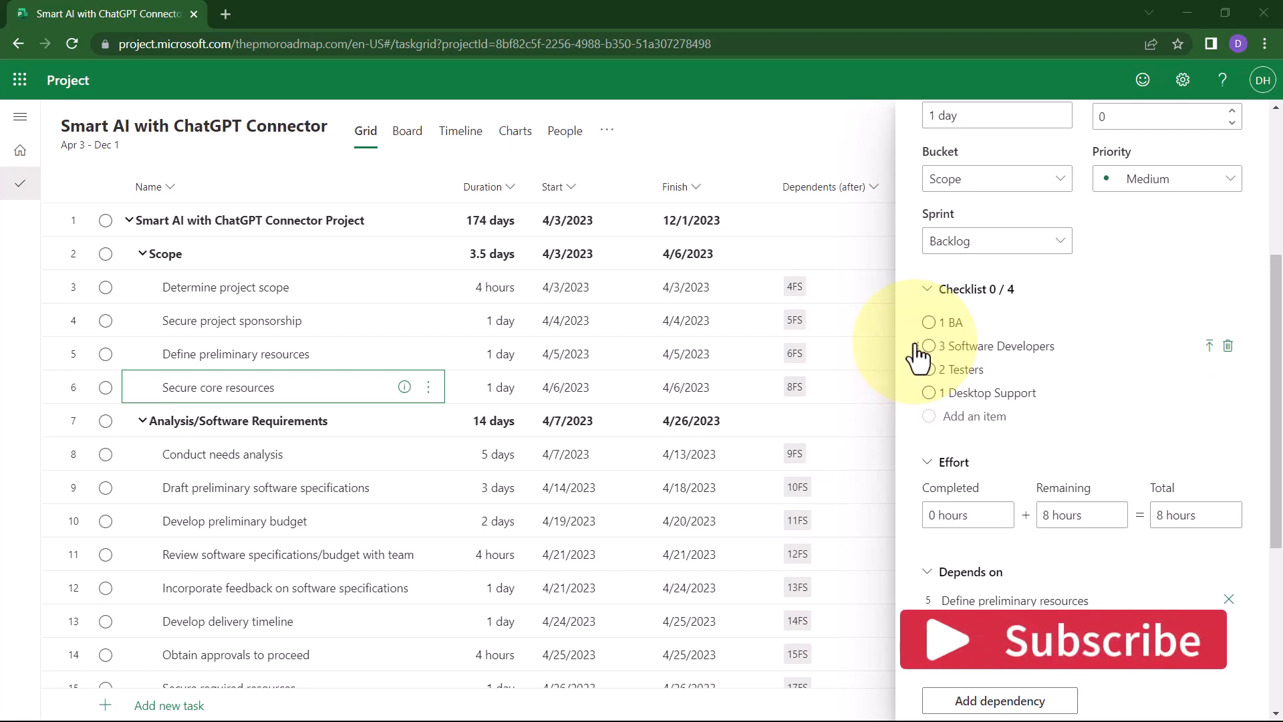
mouse_move(919, 364)
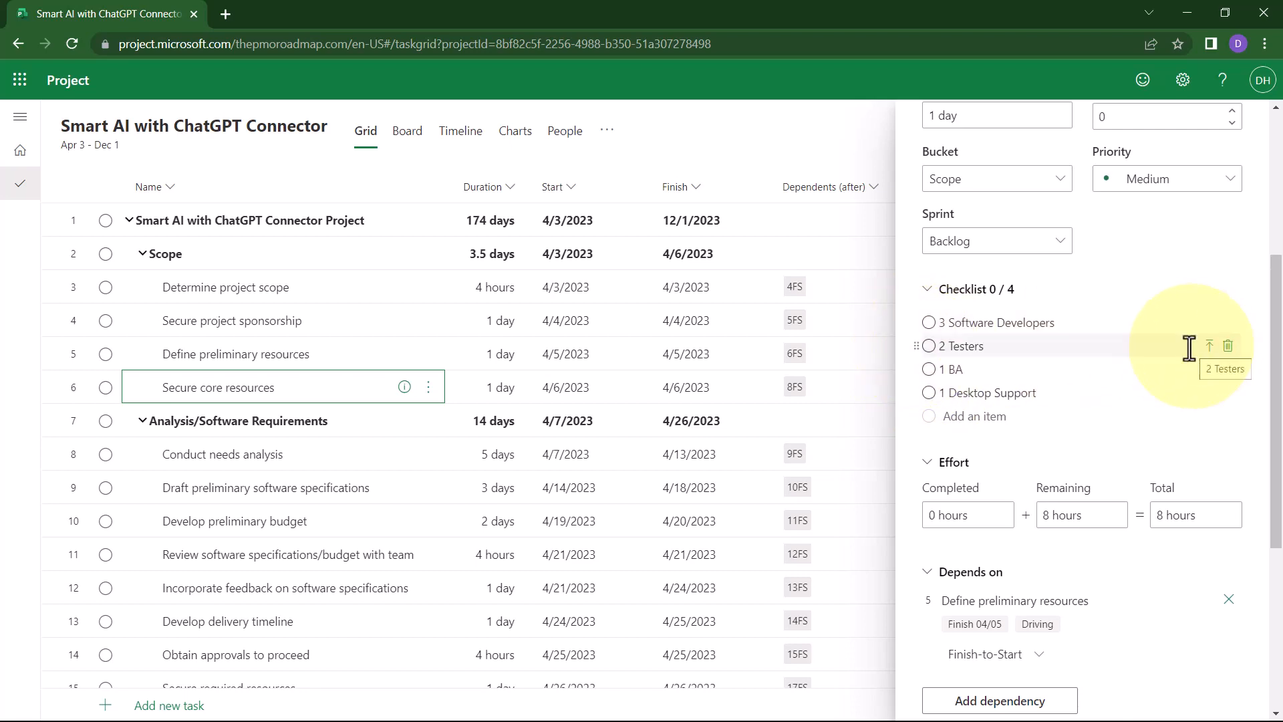
mouse_move(1149, 339)
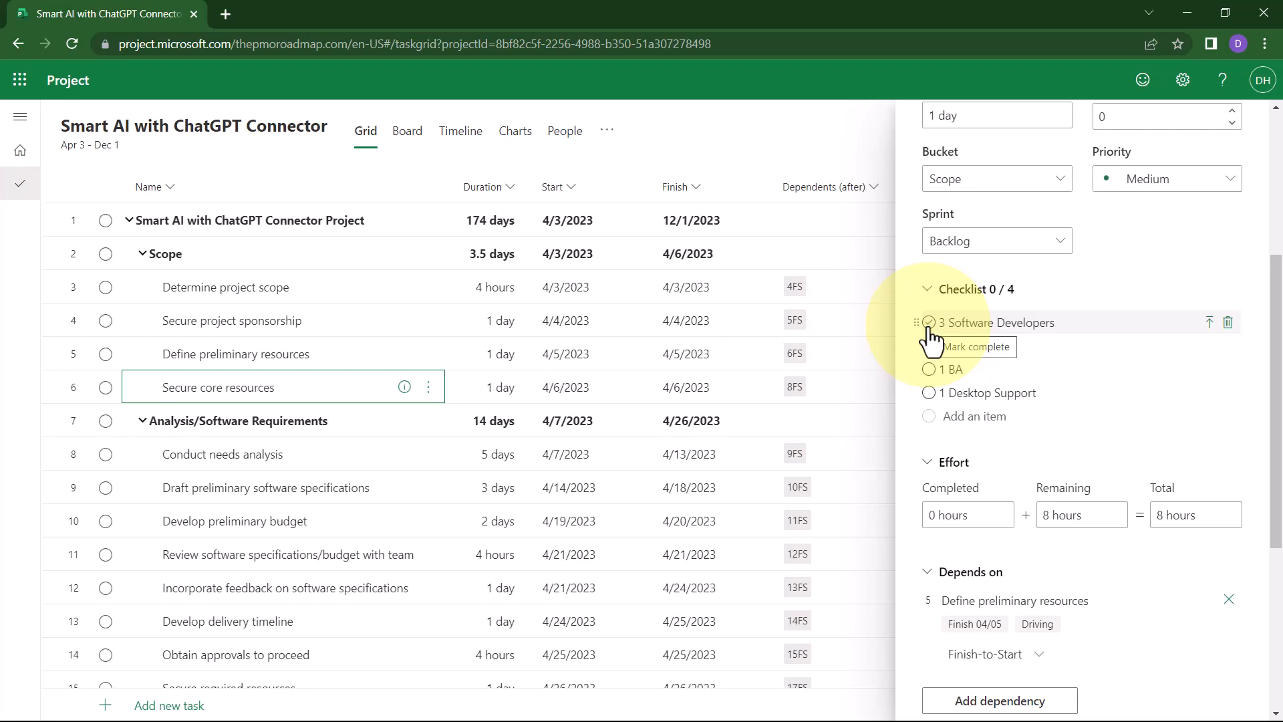
- Tick off 3 Software Developers and 2 Testers, leaving the checklist at 2 of 4
left_click(928, 321)
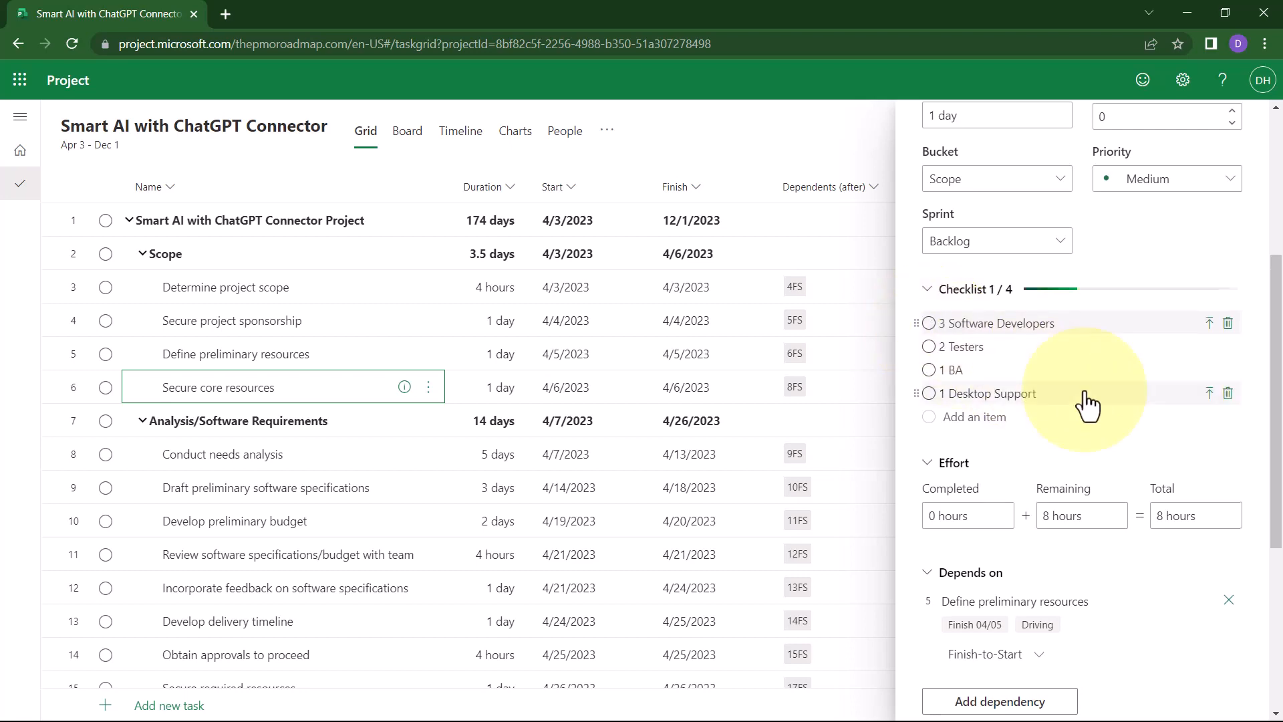
left_click(929, 322)
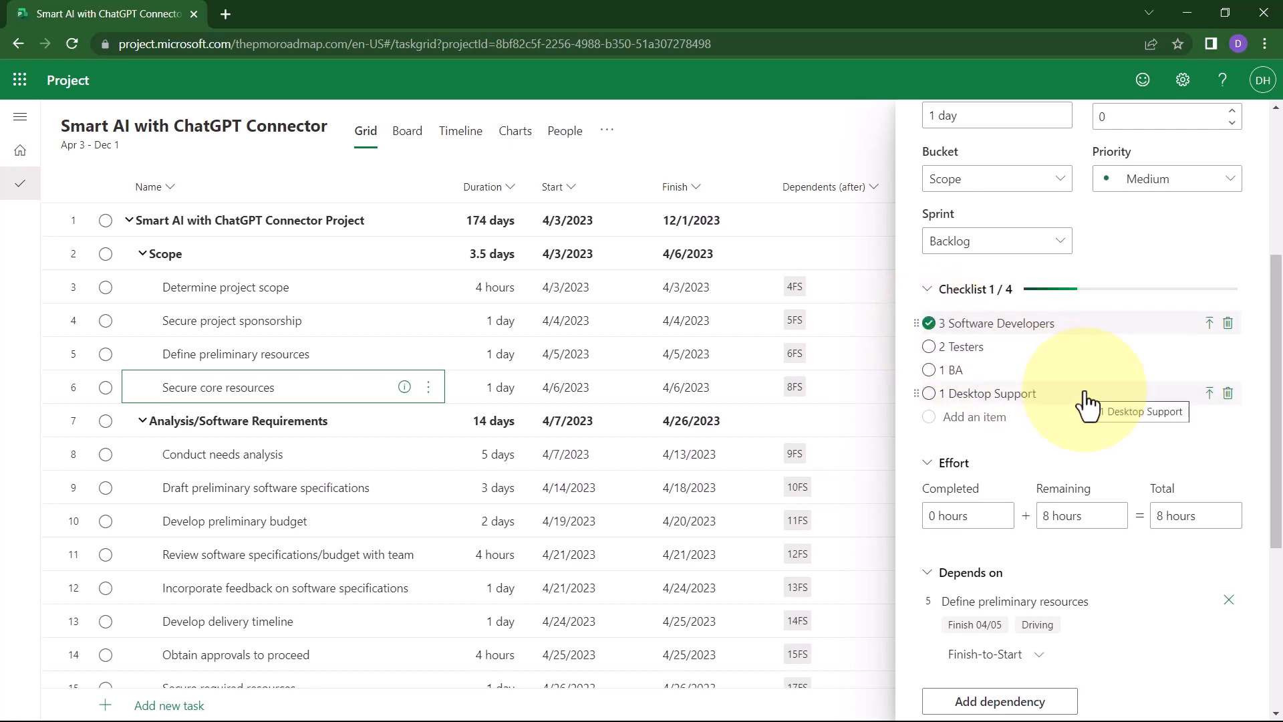
mouse_move(931, 346)
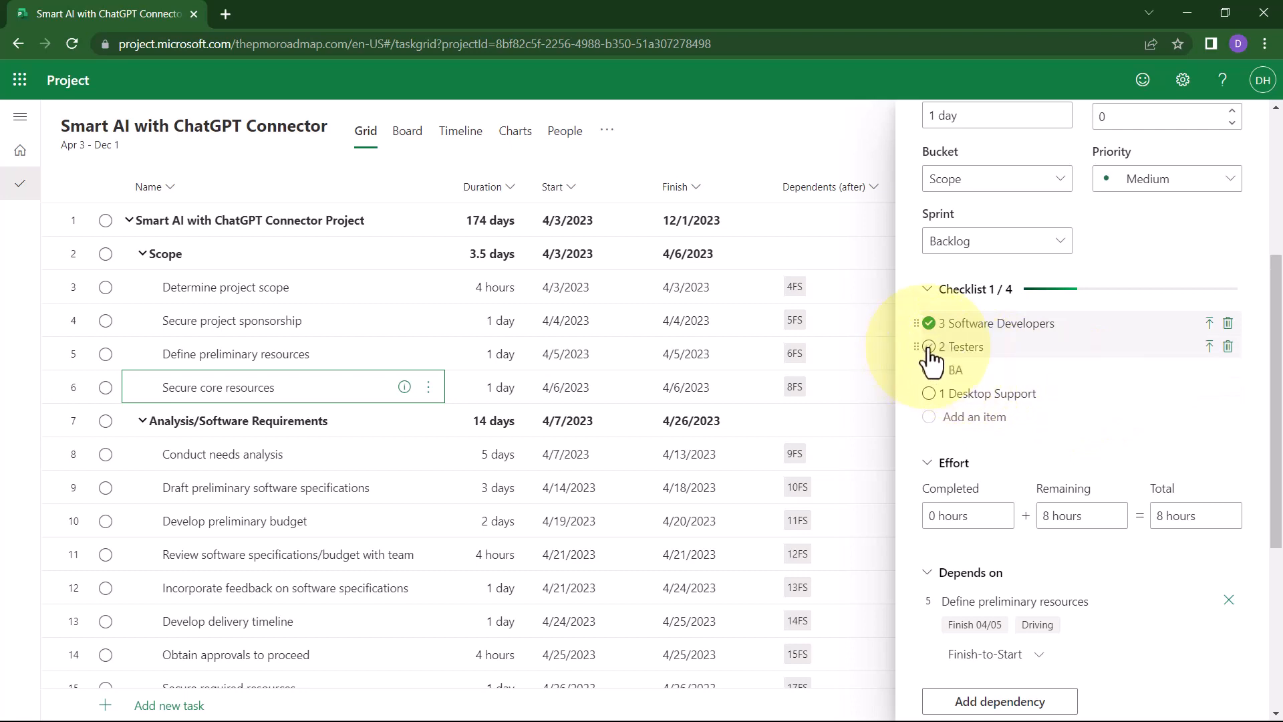
left_click(929, 346)
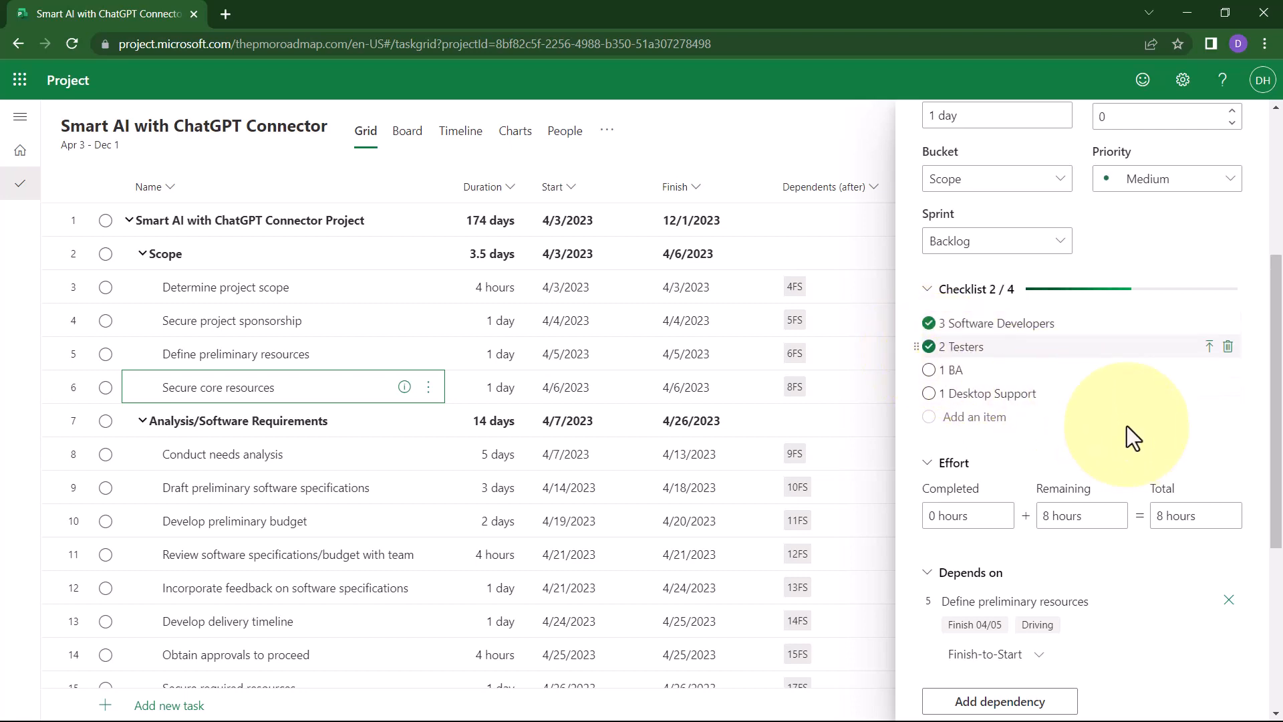